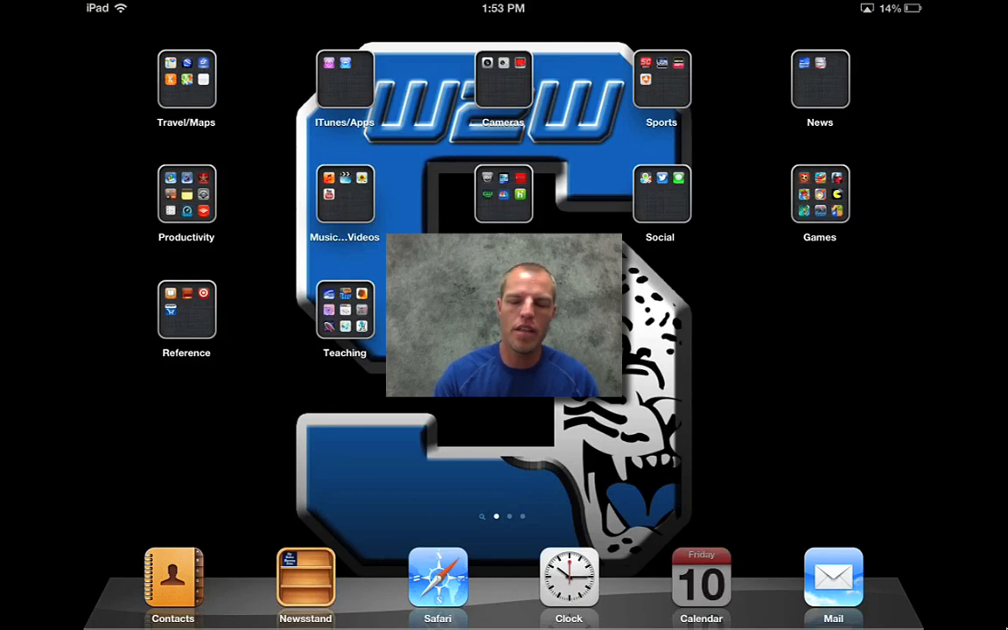
- Launch Calendar from the home screen and show the calendars list
left_click(700, 581)
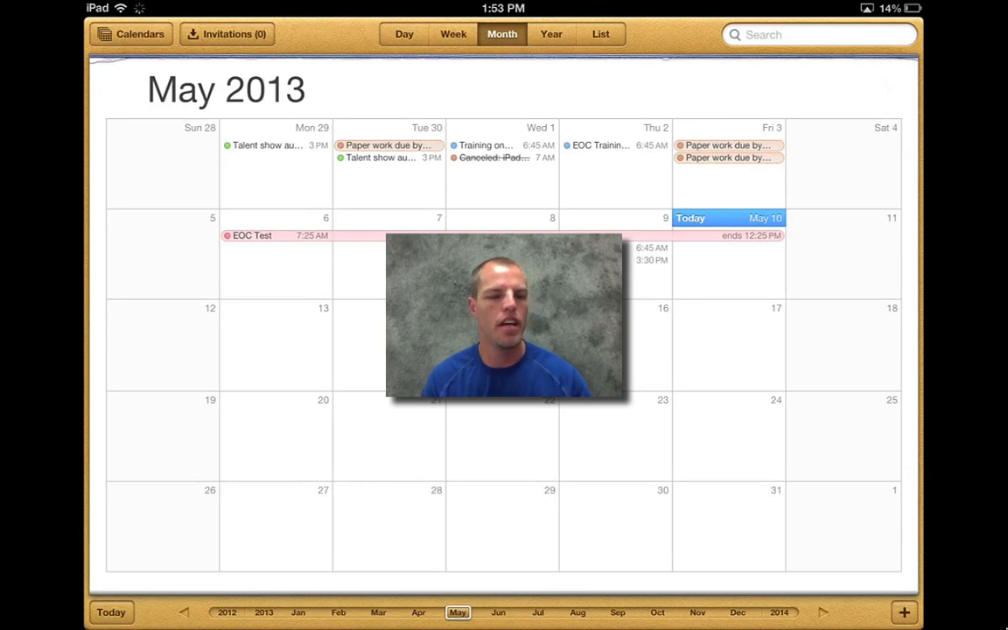
left_click(130, 35)
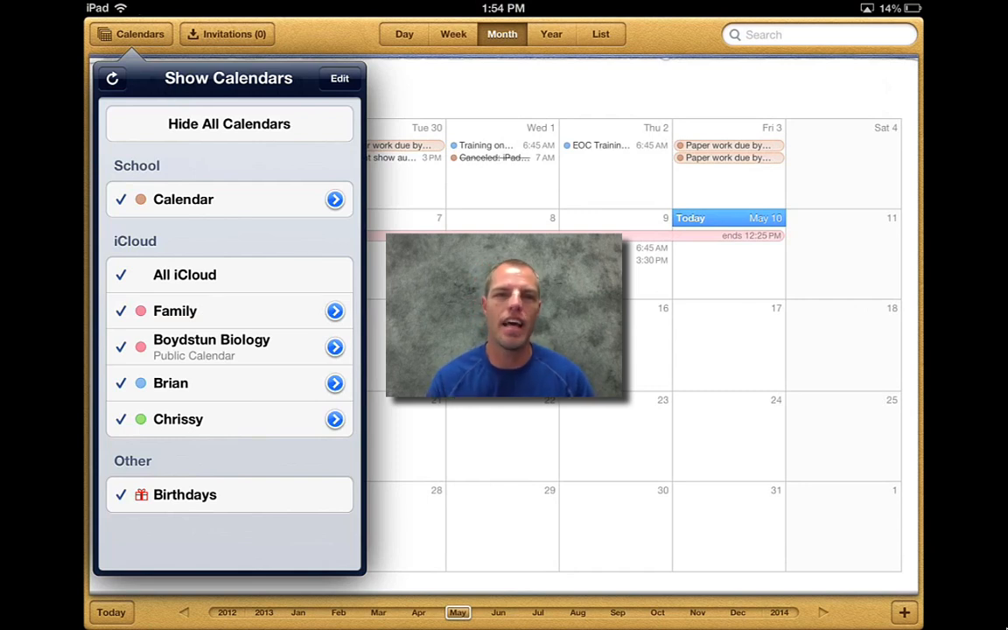
- Add a new red iCloud calendar named 'iTunes U' and finish editing the list
left_click(339, 77)
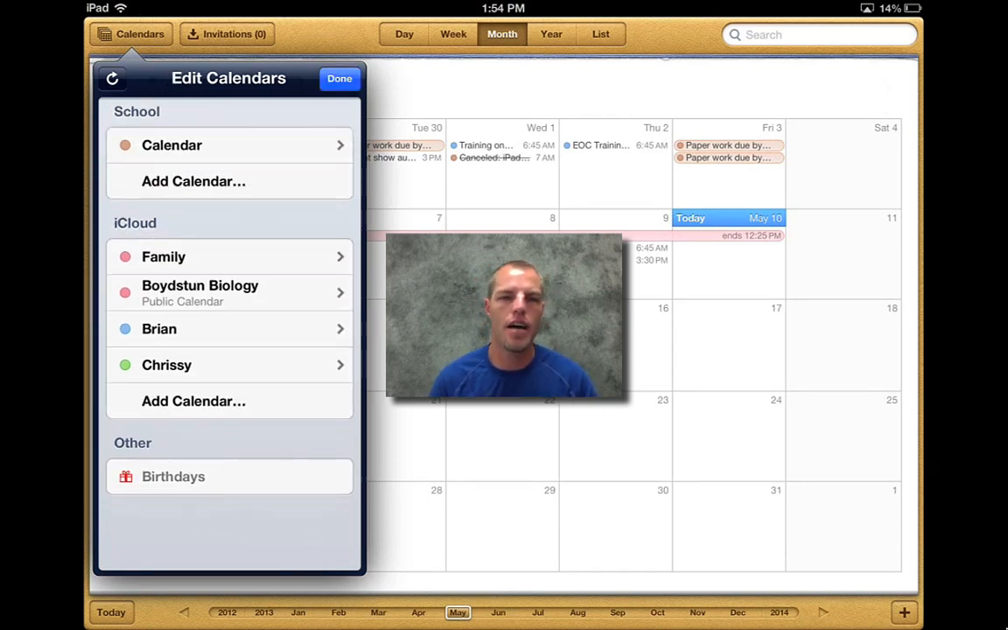
left_click(193, 401)
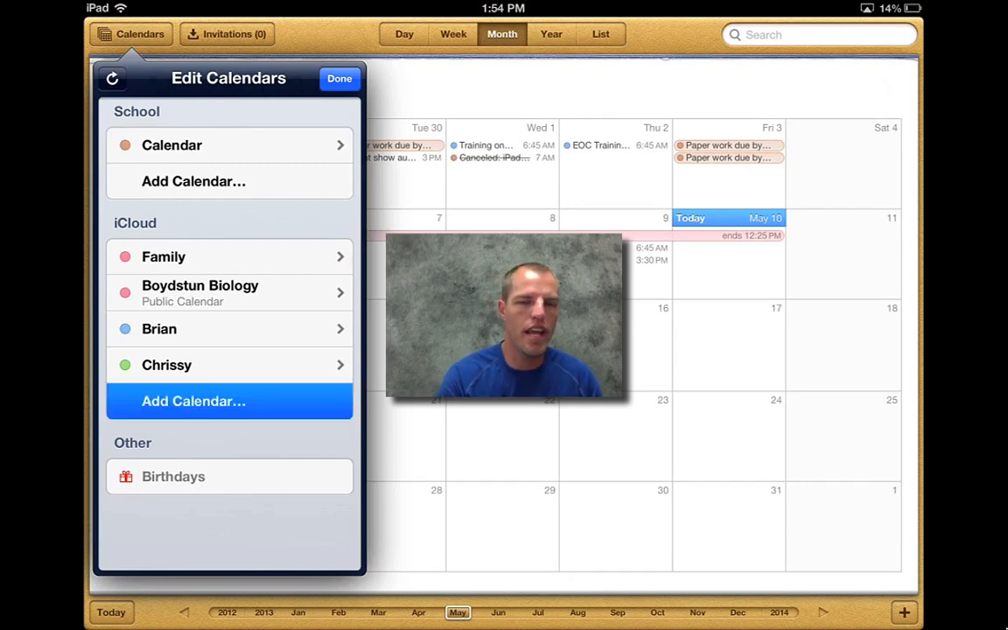
left_click(192, 401)
type("i")
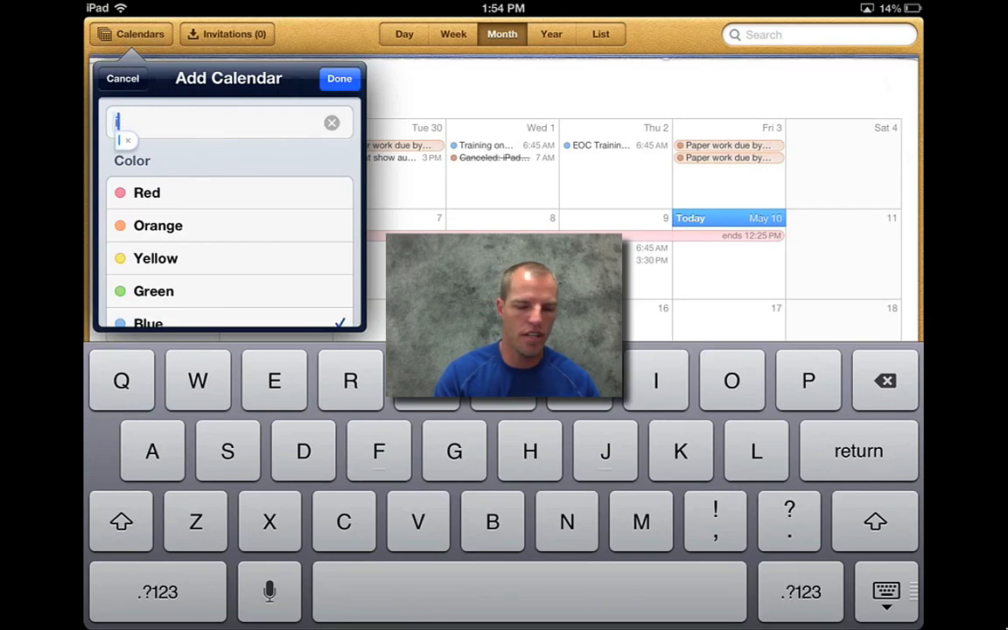
type("Tunes U")
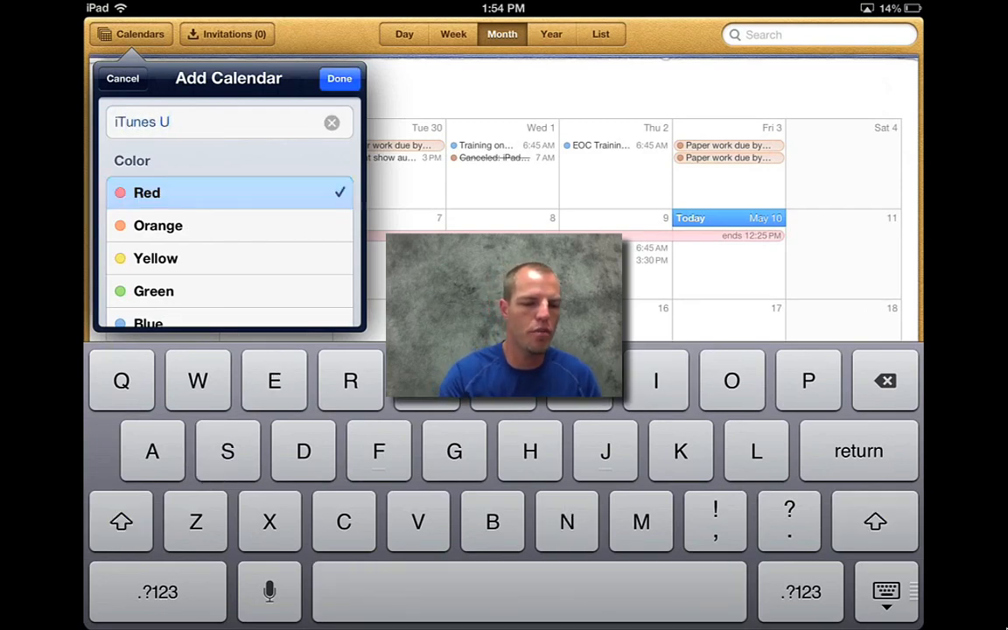
left_click(340, 77)
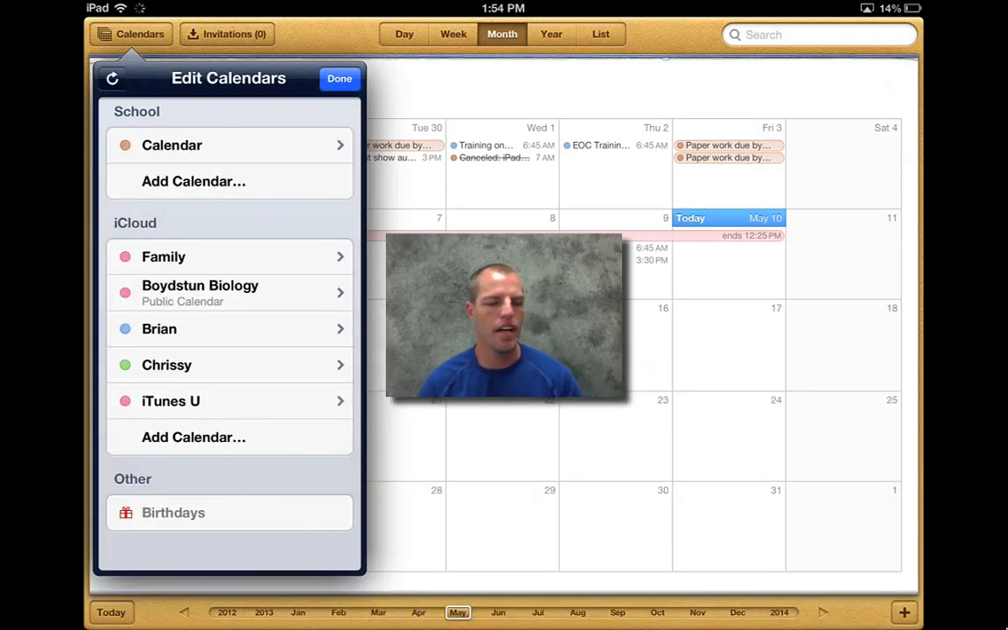
left_click(340, 77)
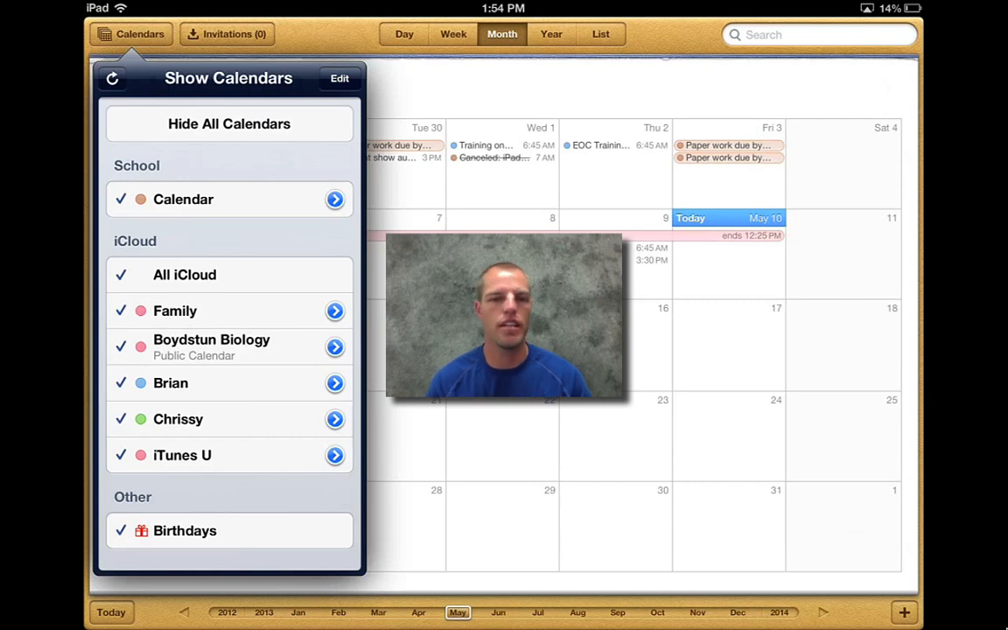
- Turn Public Calendar on for iTunes U and bring up the Share Link options
left_click(336, 455)
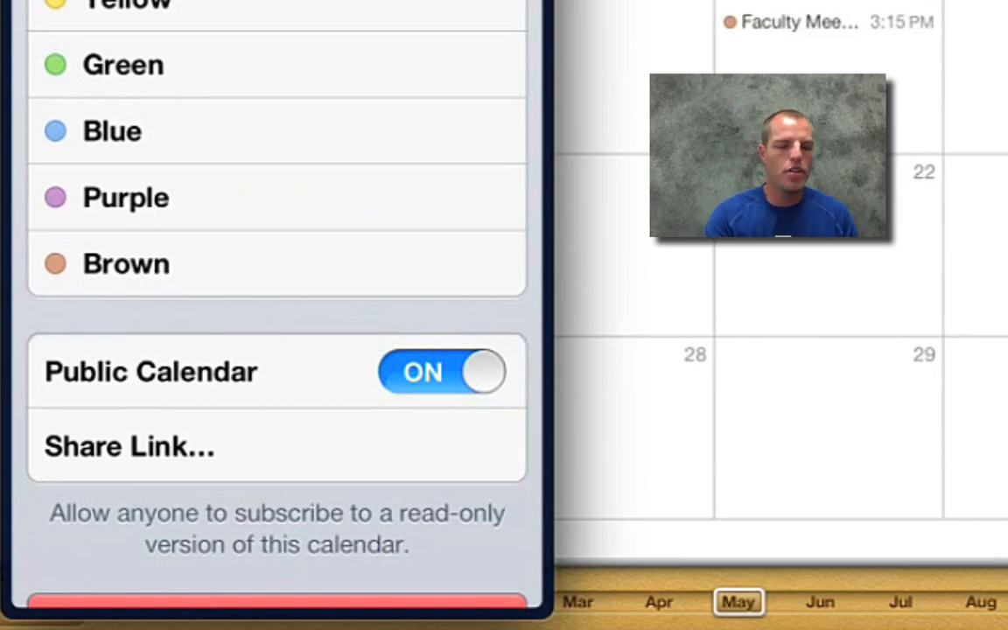
left_click(130, 447)
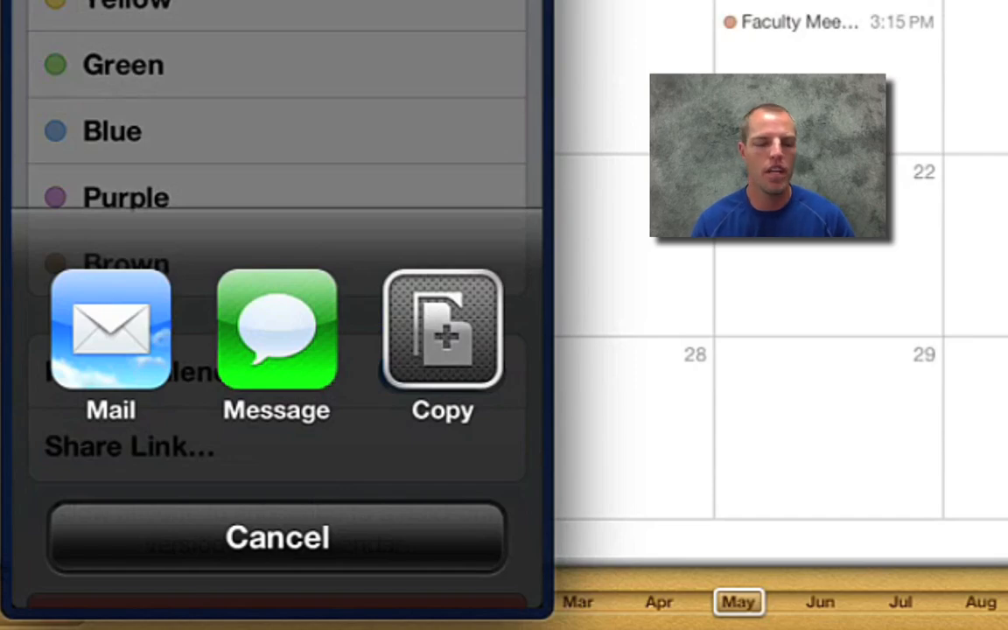
left_click(111, 329)
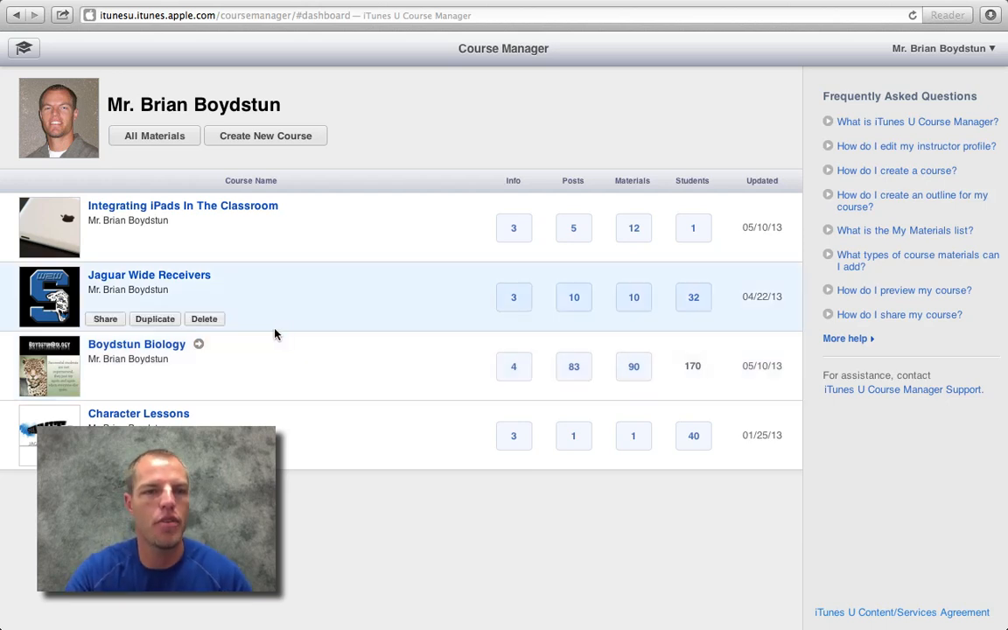
mouse_move(154, 353)
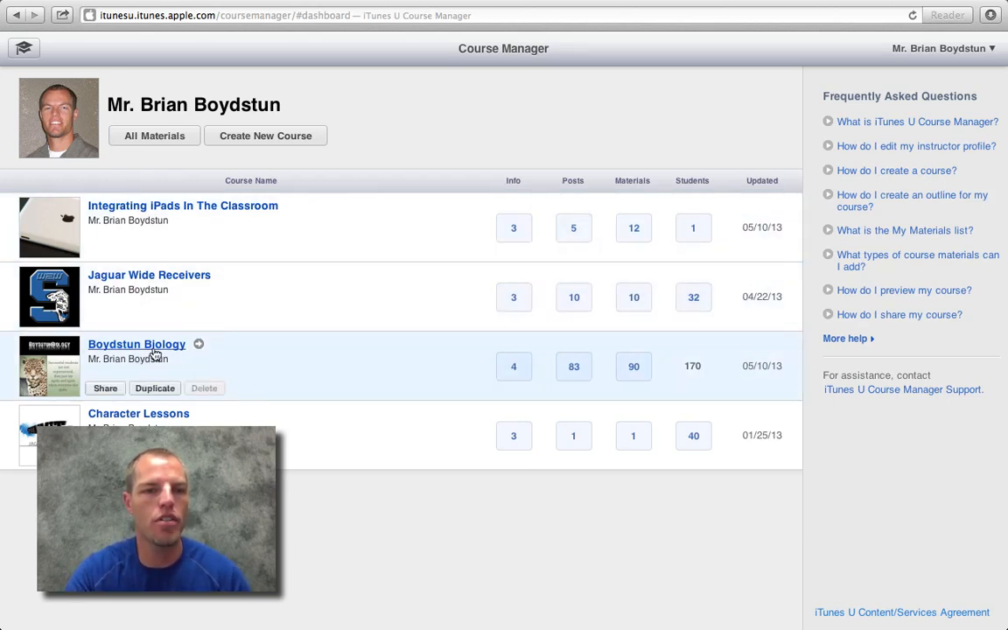
- Open the Boydstun Biology course from the Course Manager dashboard
left_click(137, 343)
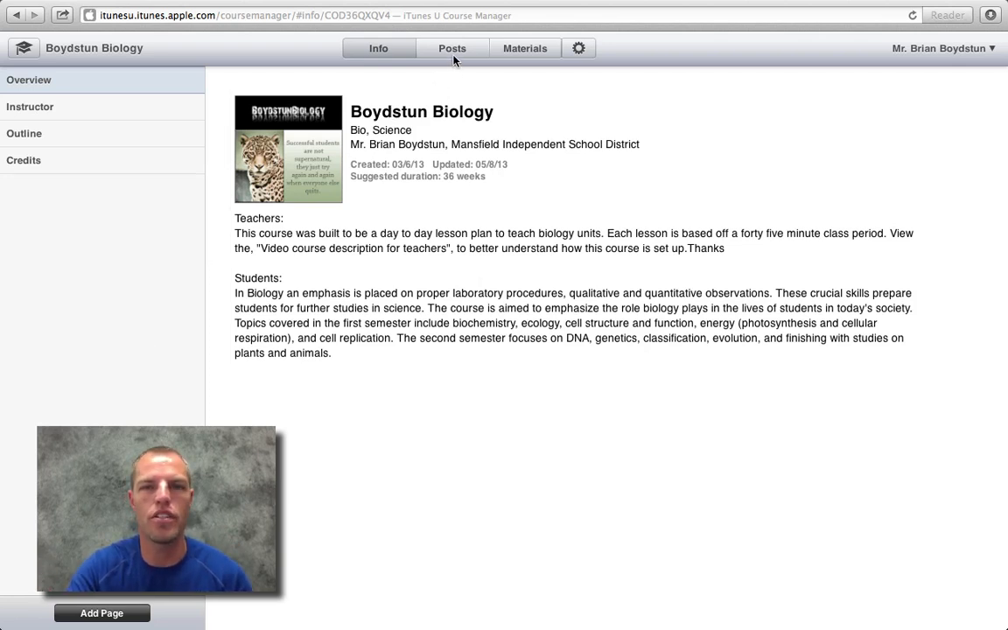
- Go to the course Posts to reach the 'About my iTunes U course' post
left_click(452, 49)
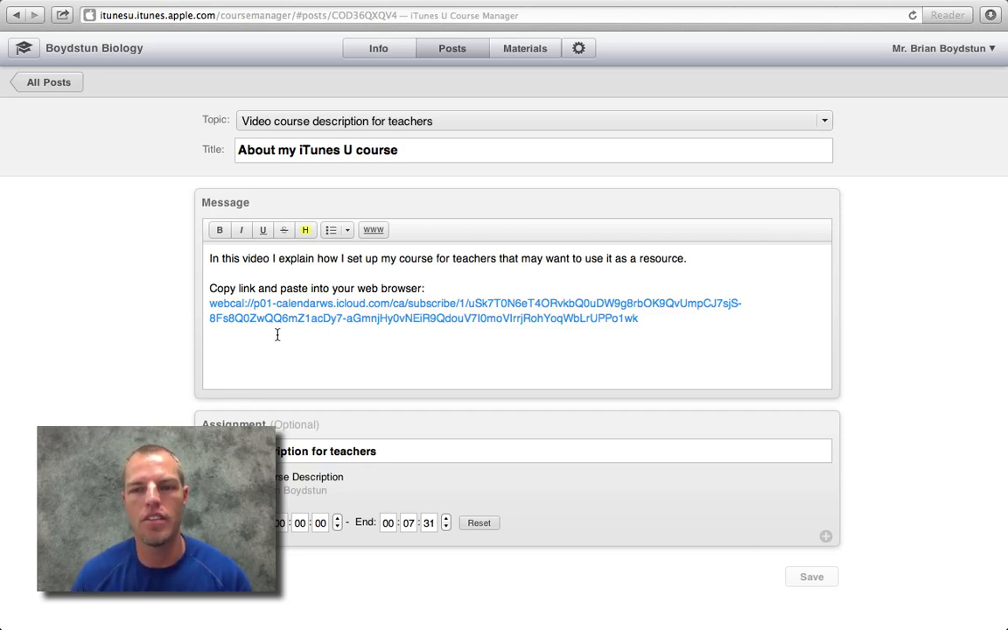
mouse_move(776, 575)
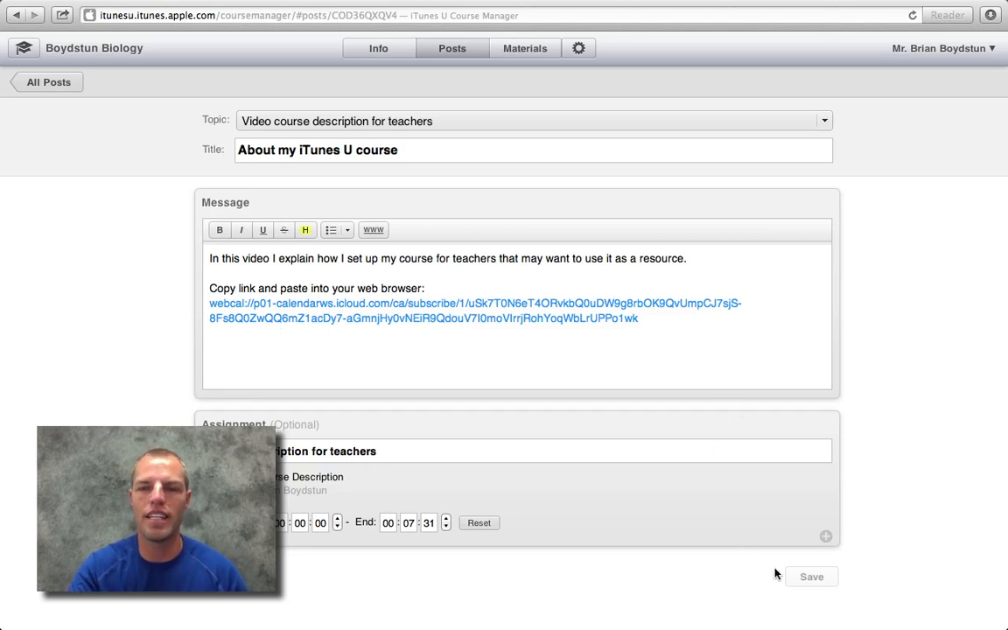
mouse_move(766, 600)
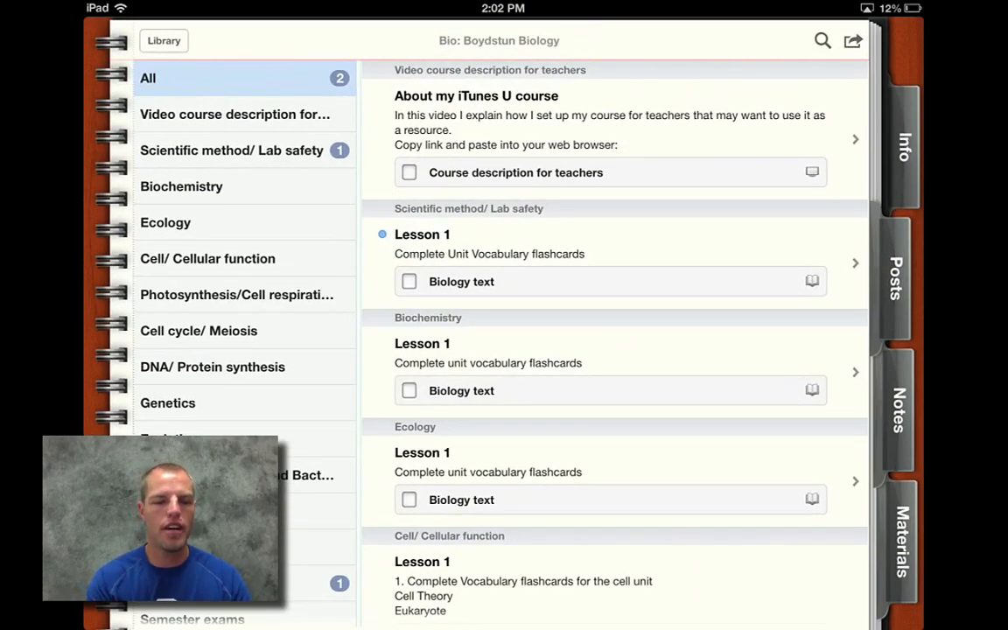
- View the 'About my iTunes U course' post showing the webcal link
left_click(234, 113)
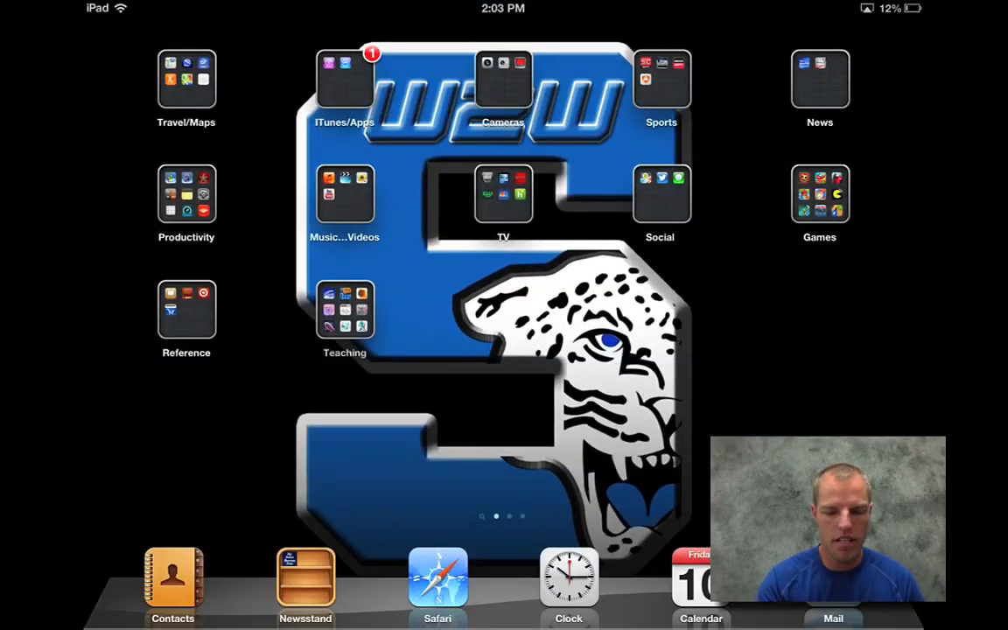
- Enter the webcal link in Safari to subscribe, then return to the May month view
left_click(437, 578)
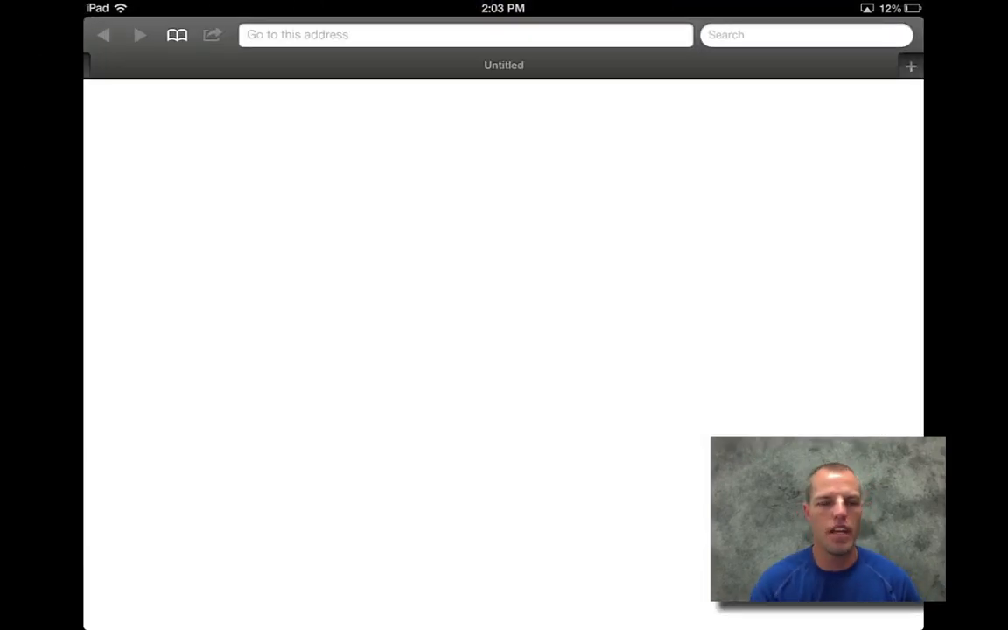
left_click(466, 35)
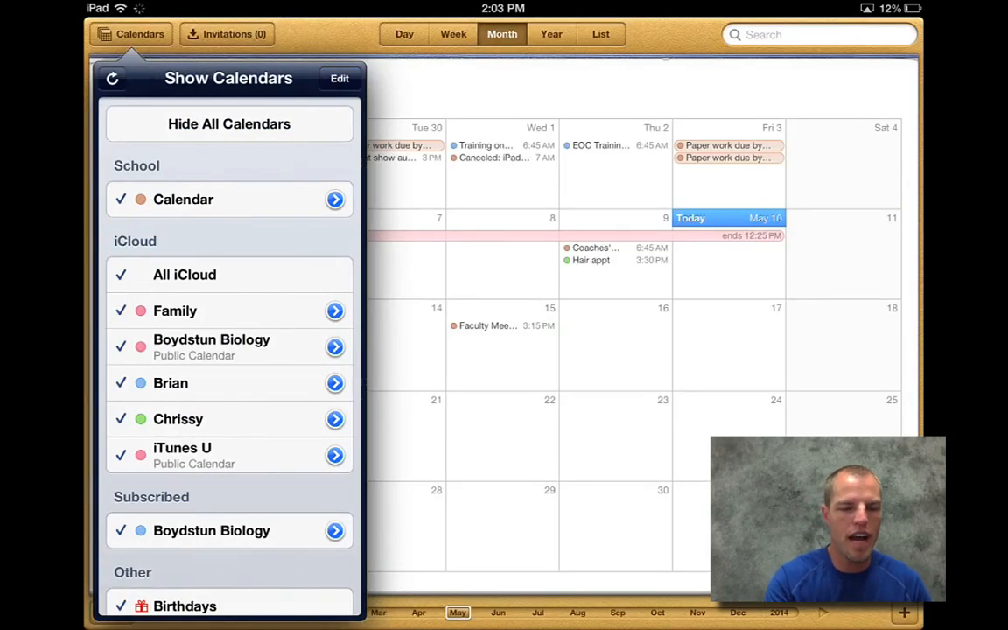
left_click(130, 35)
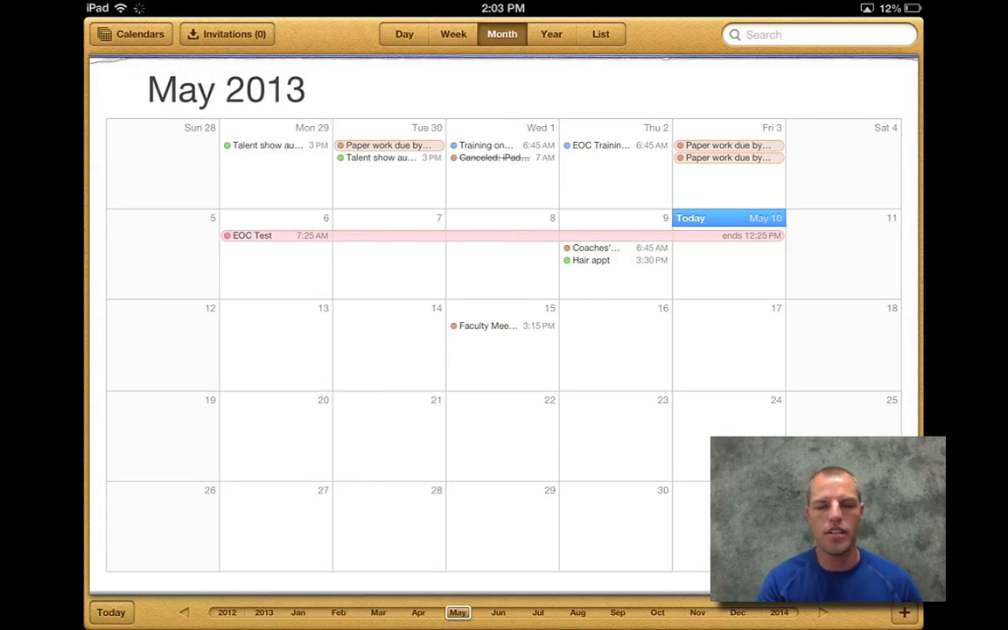